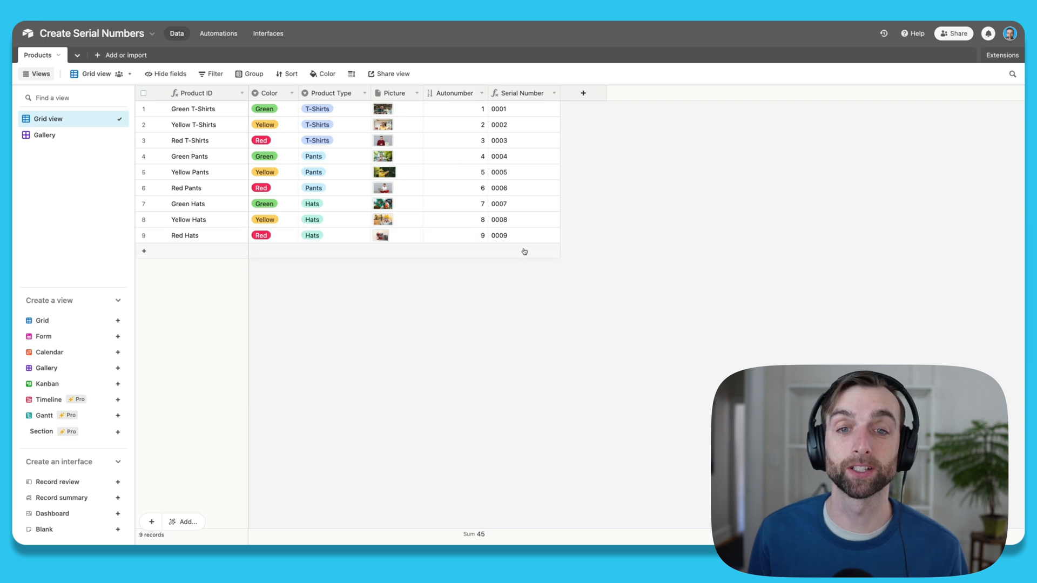
{"action": "mouse_move", "coordinate": [487, 300]}
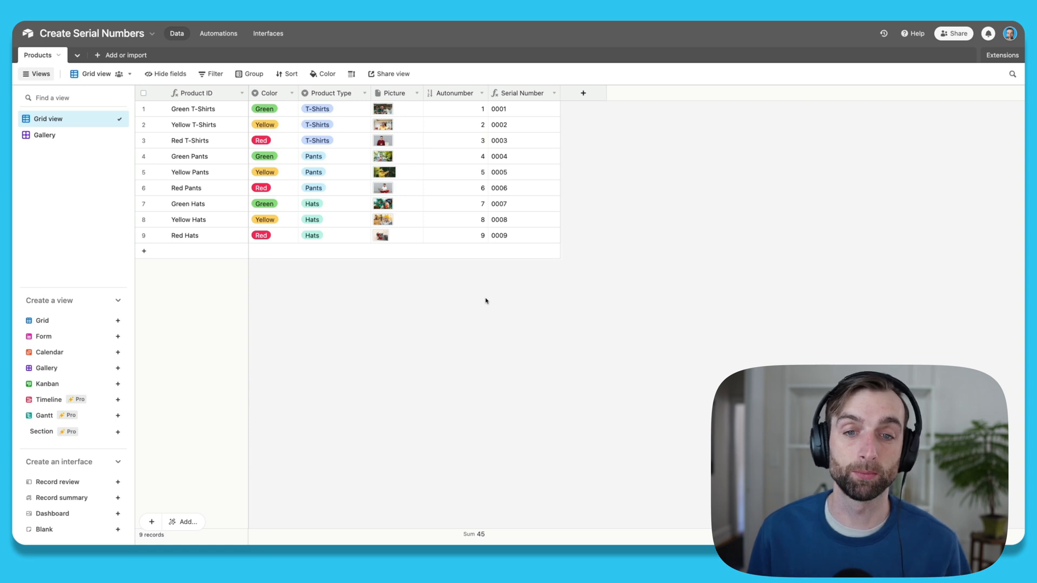
{"action": "mouse_move", "coordinate": [195, 308]}
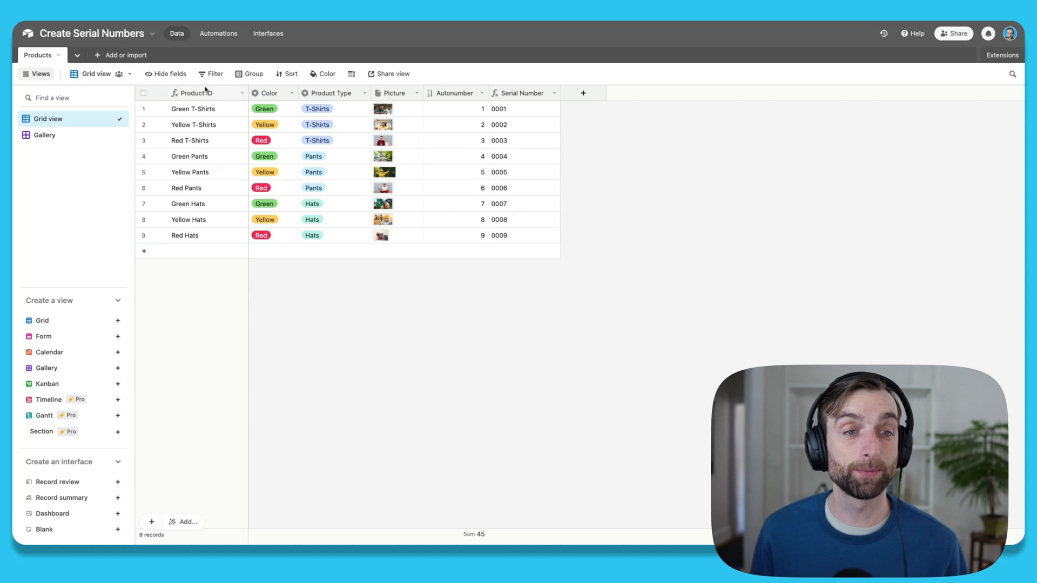
{"action": "mouse_move", "coordinate": [213, 311]}
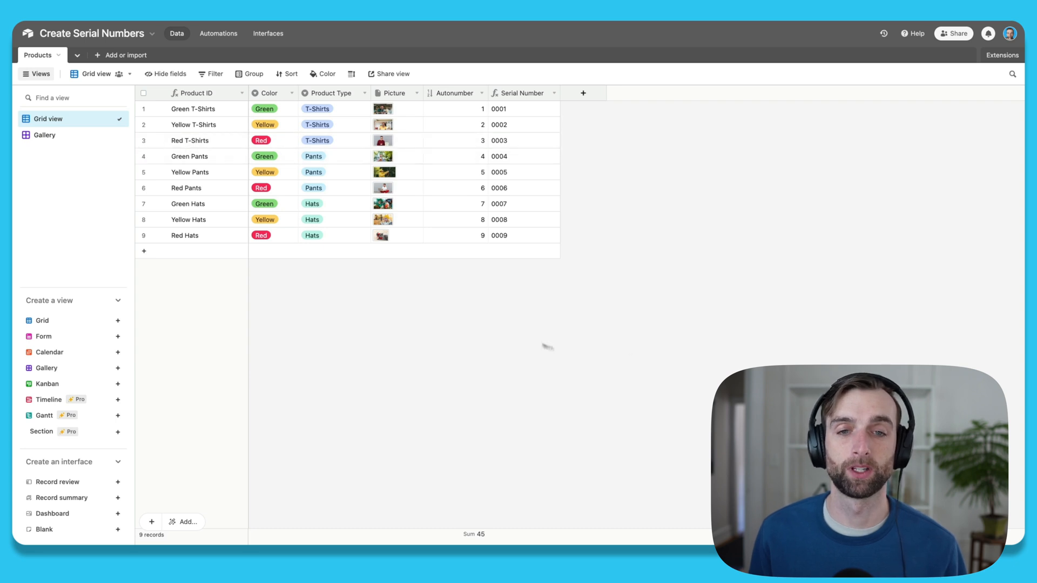
Delete the Serial Number field and add an Autonumber-type field named Autonumber numbering products 1–9.
{"action": "left_click", "coordinate": [480, 93]}
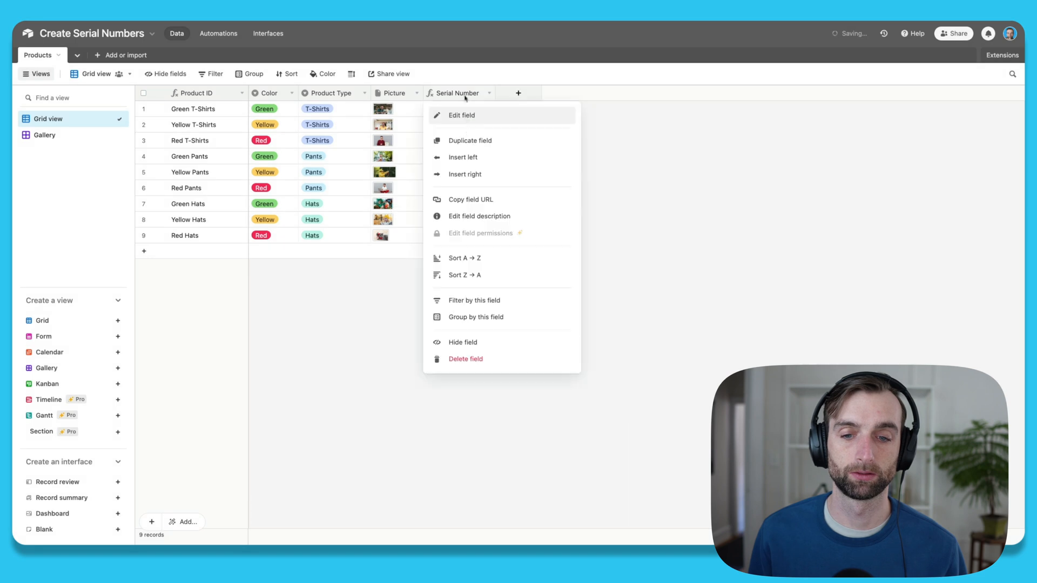
{"action": "left_click", "coordinate": [465, 360]}
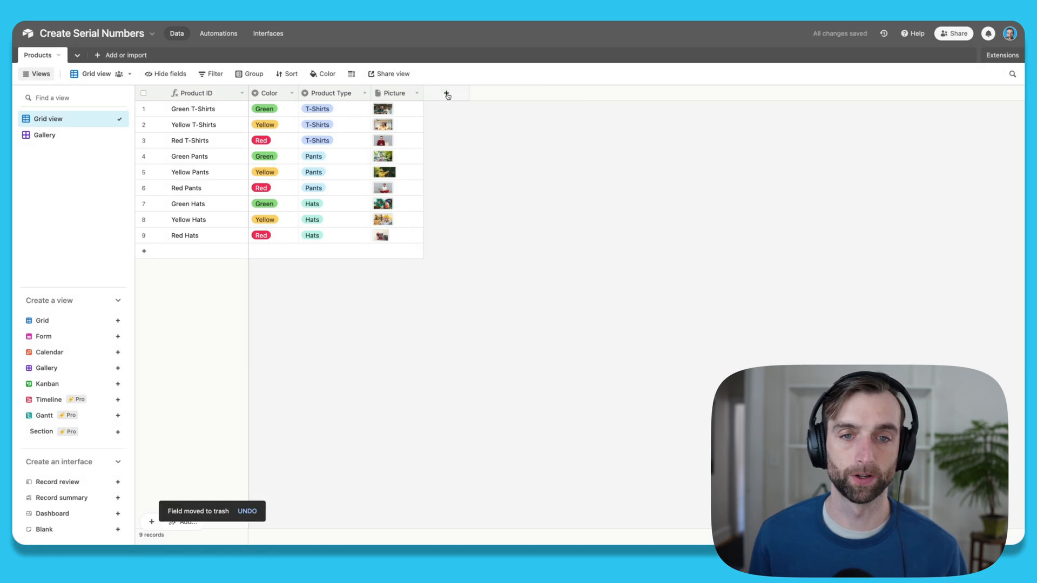
{"action": "left_click", "coordinate": [447, 93]}
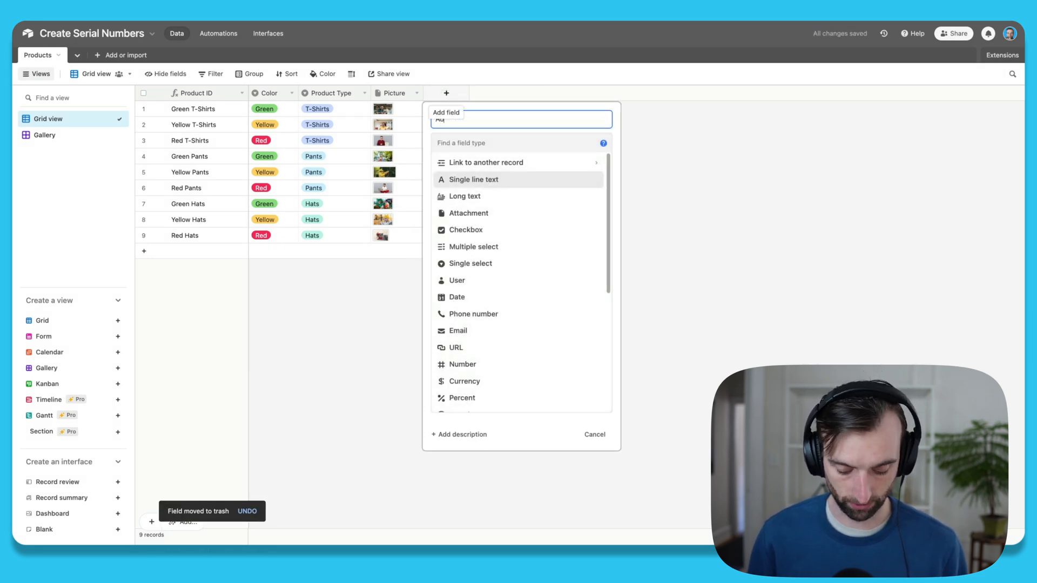
{"action": "type", "text": "Autonumber"}
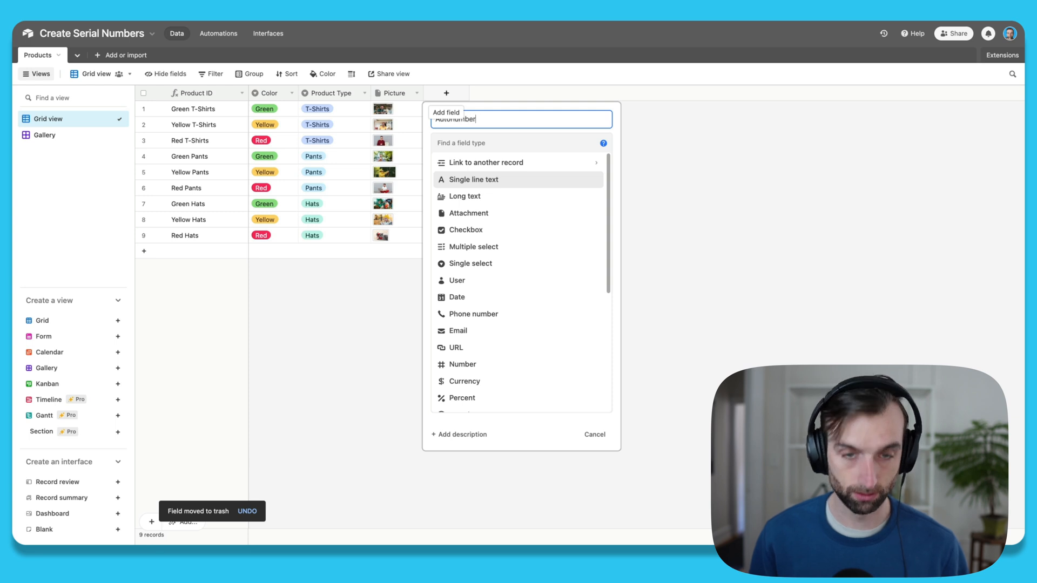
{"action": "type", "text": "au"}
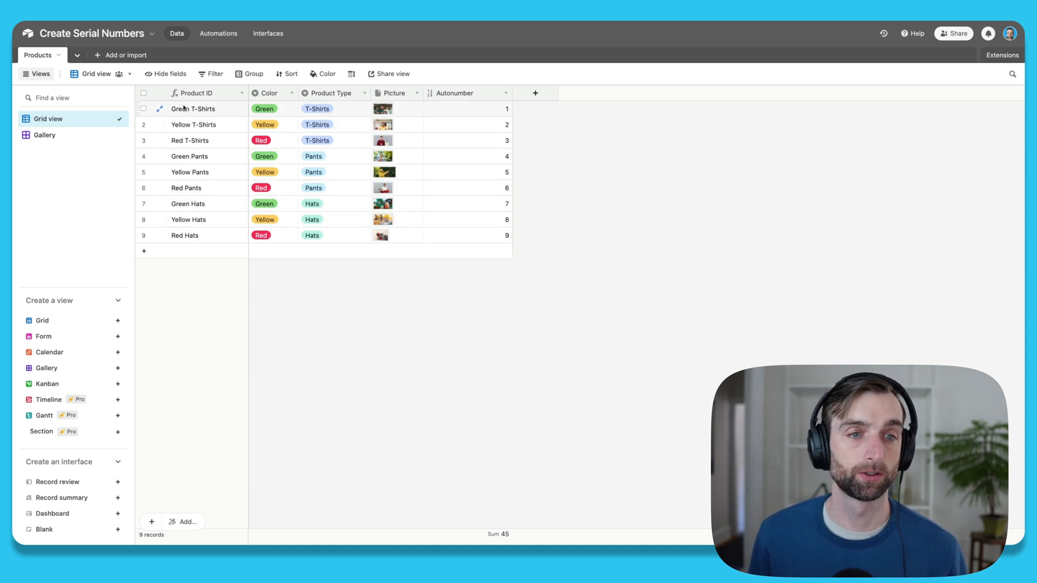
Edit the Product ID formula Color & ' ' & {Product Type}, starting it with RIGHT(.
{"action": "double_click", "coordinate": [196, 93]}
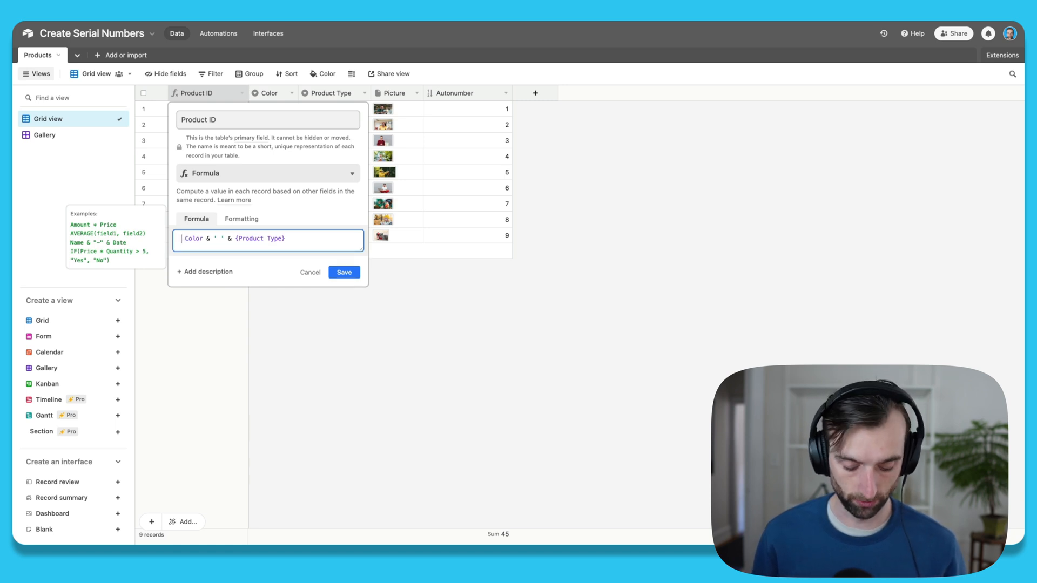
{"action": "type", "text": "RIGHT('"}
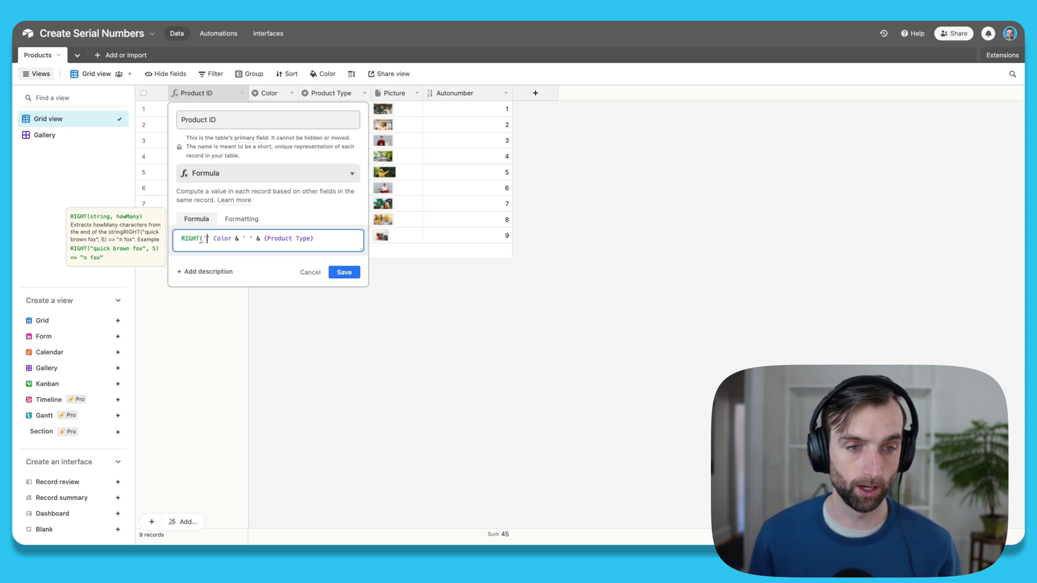
Save the formula as RIGHT('0000'&Autonumber,4) & ' ' & Color & ' ' & {Product Type}.
{"action": "type", "text": "0000'&"}
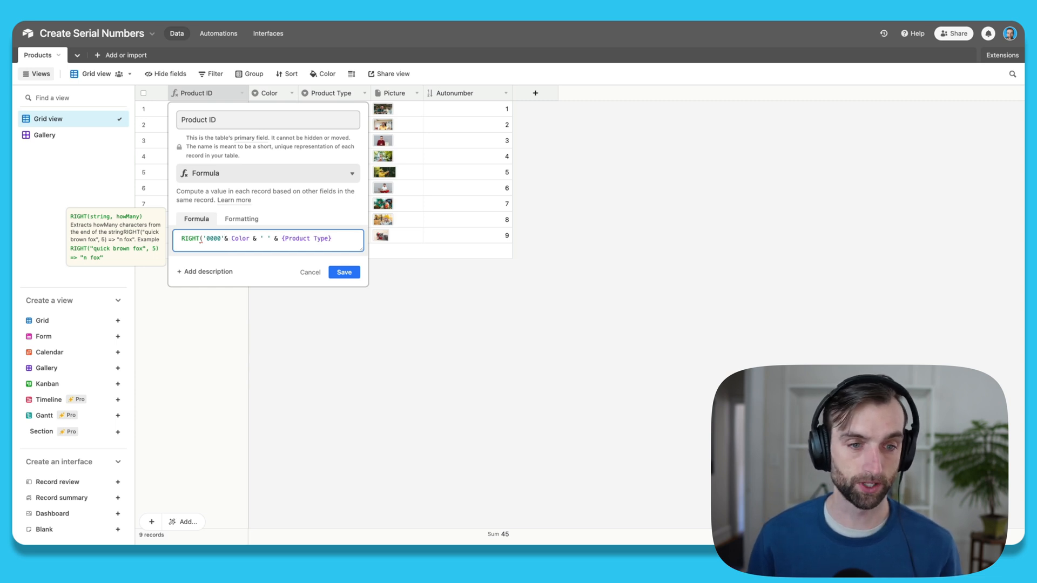
{"action": "type", "text": "au"}
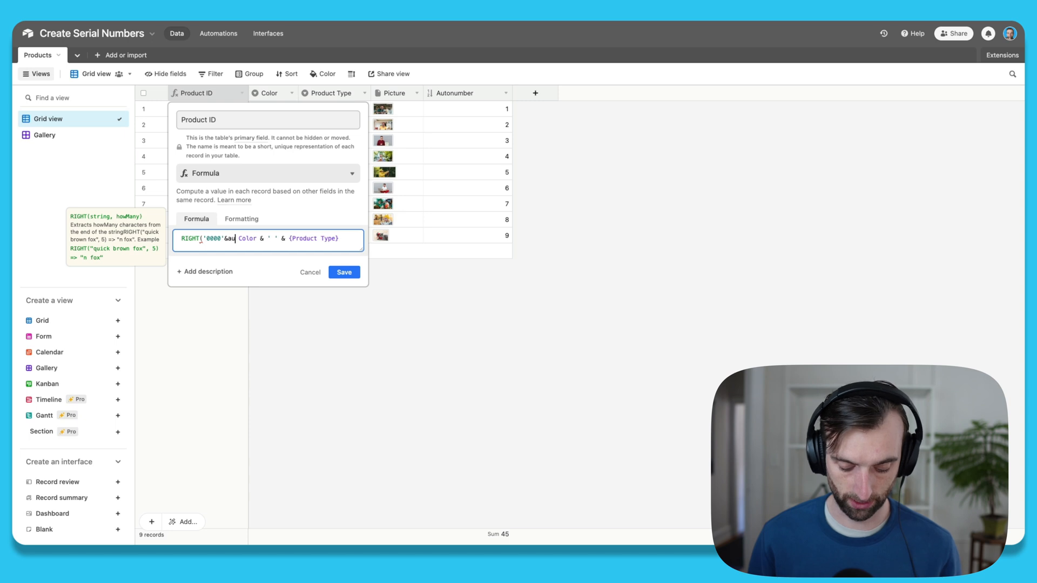
{"action": "type", "text": "Autonumber,"}
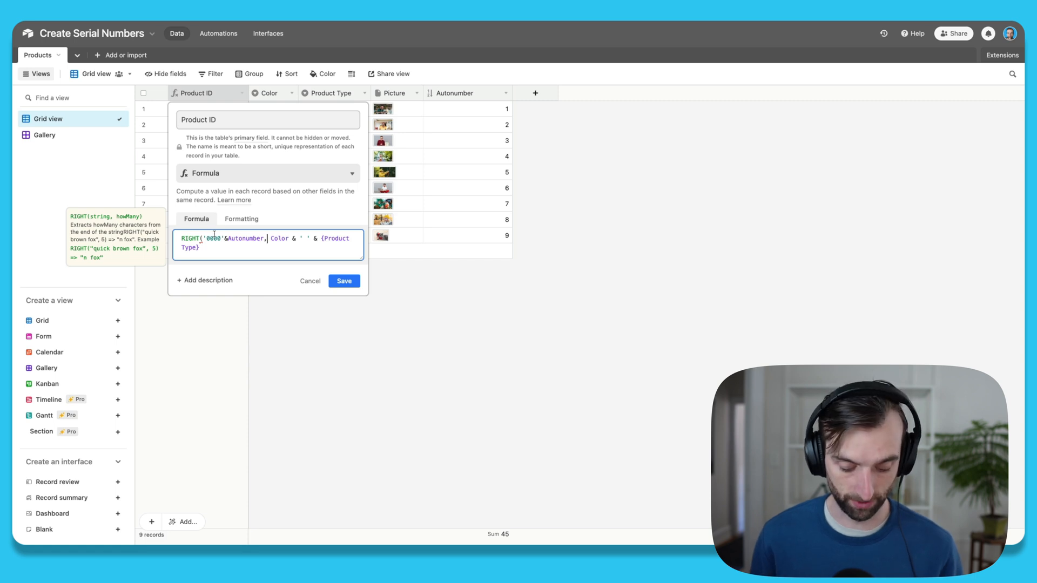
{"action": "type", "text": "4) & ' ' &"}
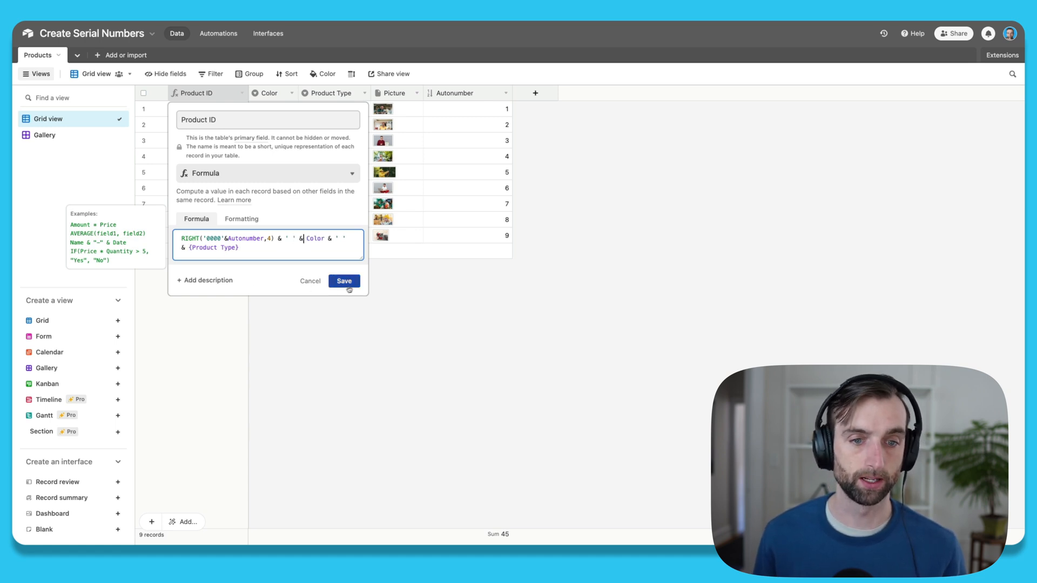
{"action": "left_click", "coordinate": [343, 280]}
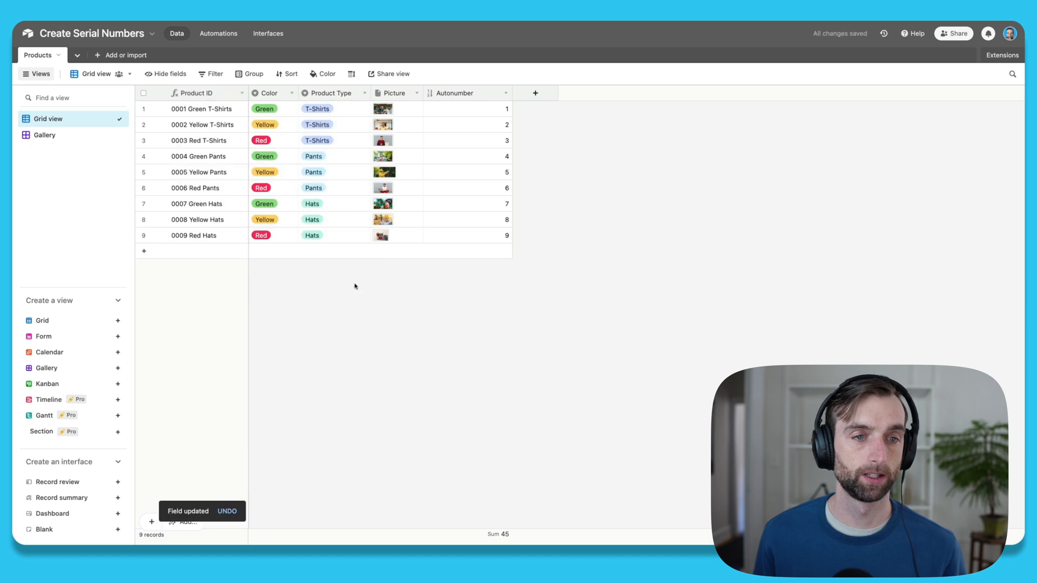